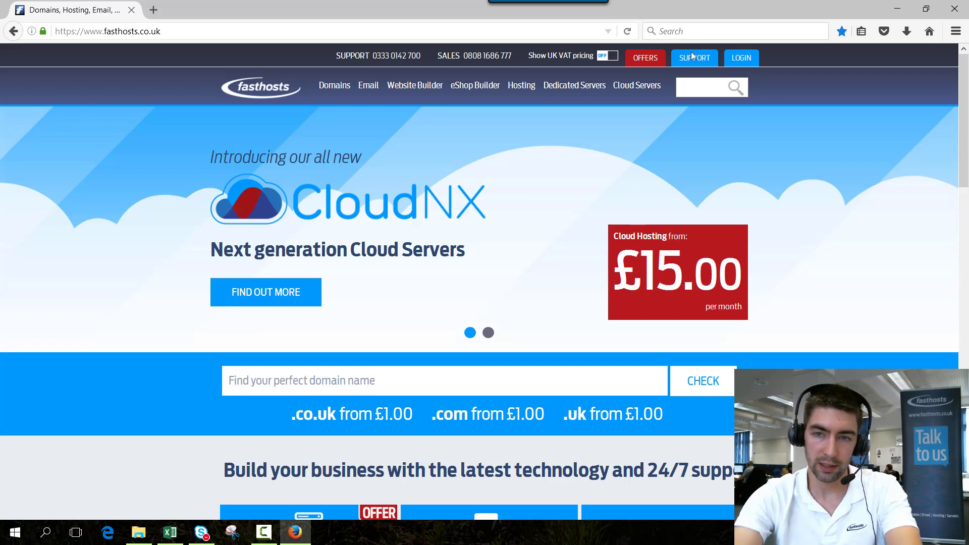
Log in to the Fasthosts Control Panel from the fasthosts.co.uk LOGIN page.
{"action": "left_click", "coordinate": [730, 57]}
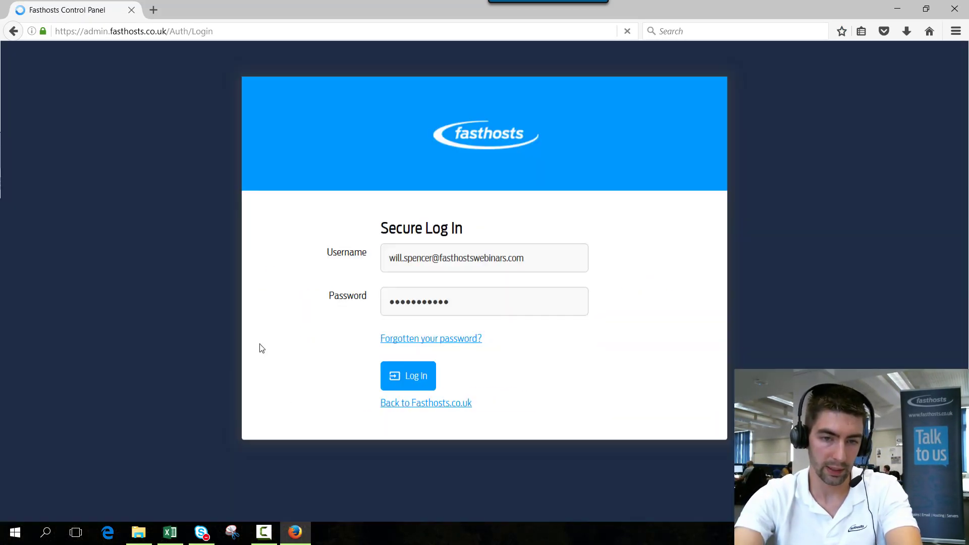
{"action": "left_click", "coordinate": [408, 376]}
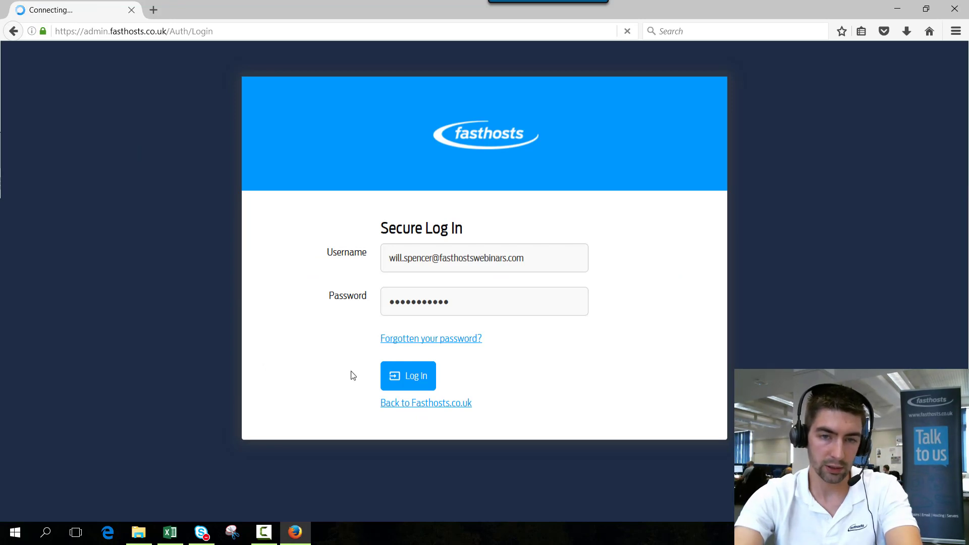
{"action": "left_click", "coordinate": [407, 376]}
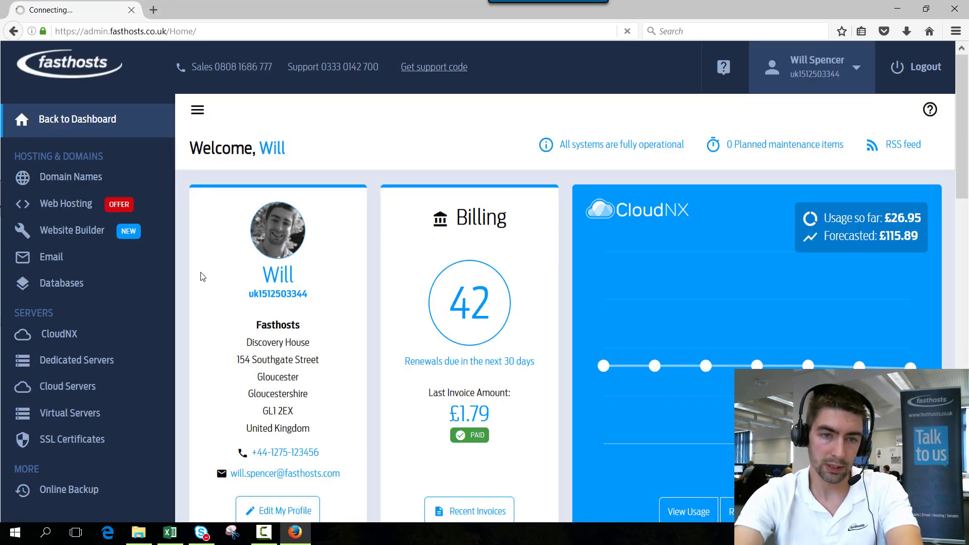
{"action": "mouse_move", "coordinate": [76, 203]}
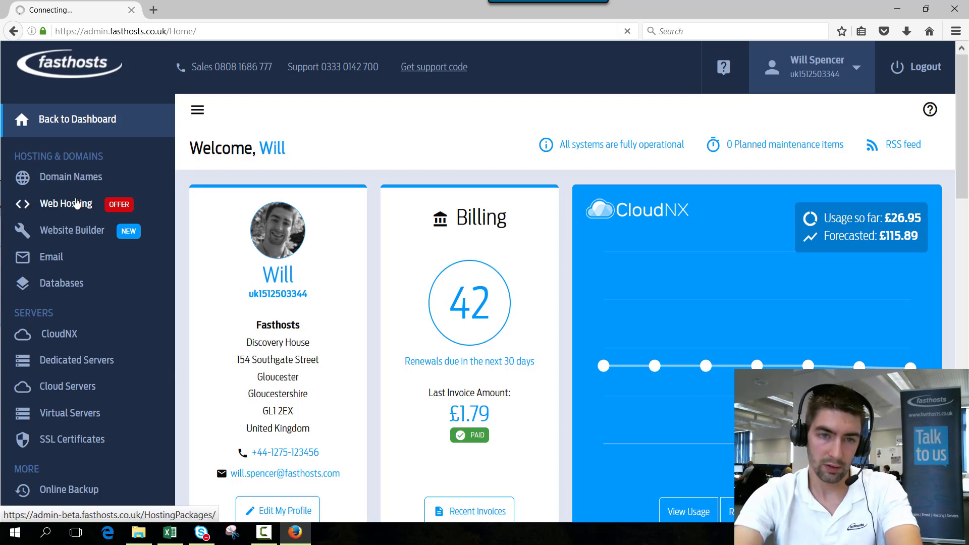
Open the fasthostswebinars.com package's email overview from the Web Hosting list.
{"action": "left_click", "coordinate": [66, 203]}
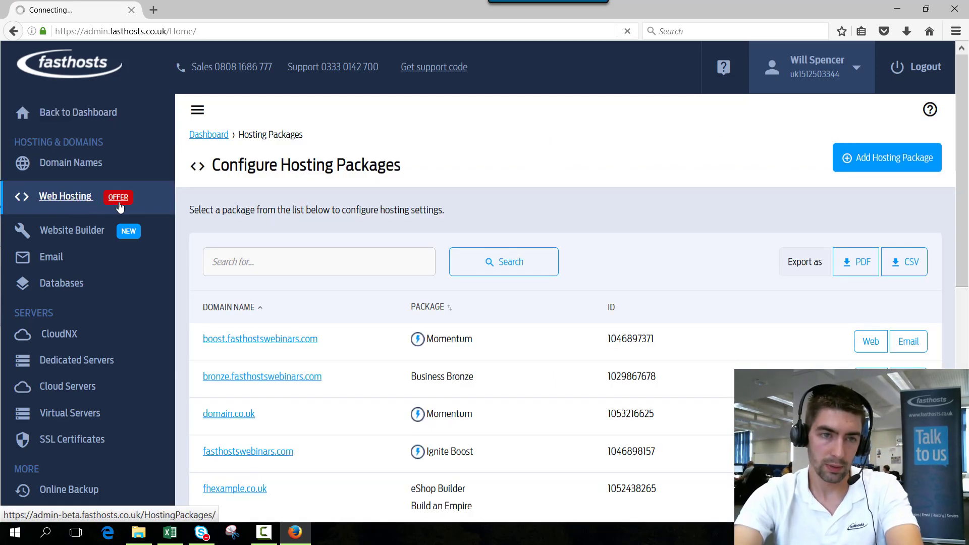
{"action": "left_click", "coordinate": [66, 196]}
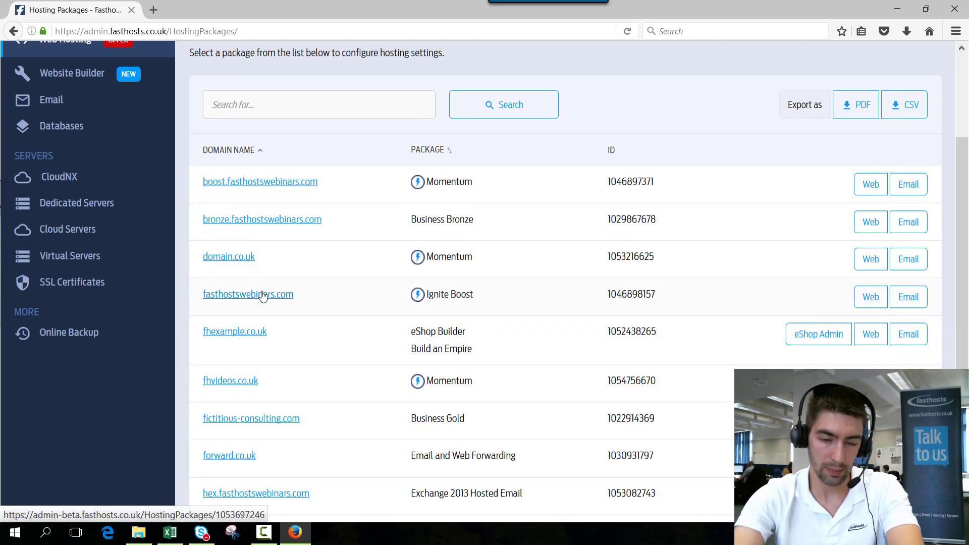
{"action": "left_click", "coordinate": [870, 296]}
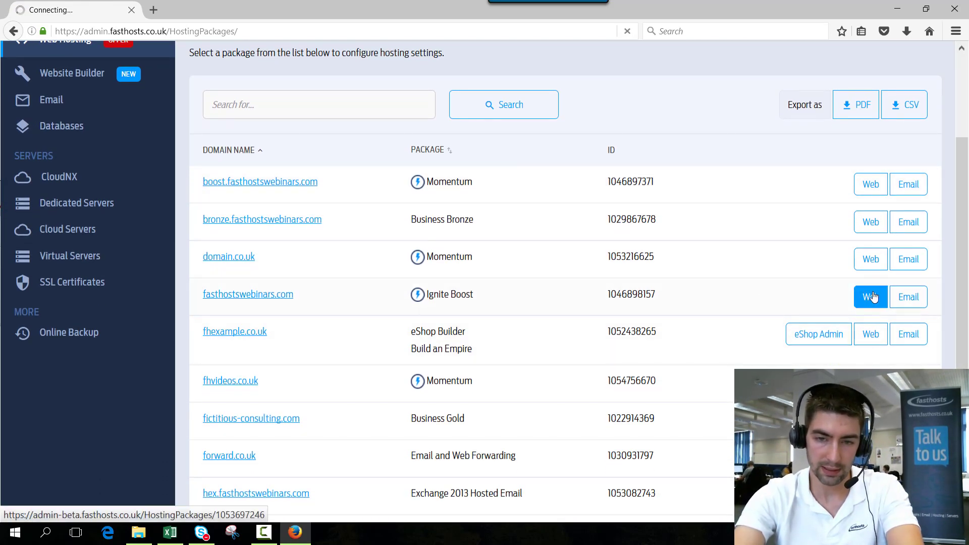
{"action": "left_click", "coordinate": [870, 297]}
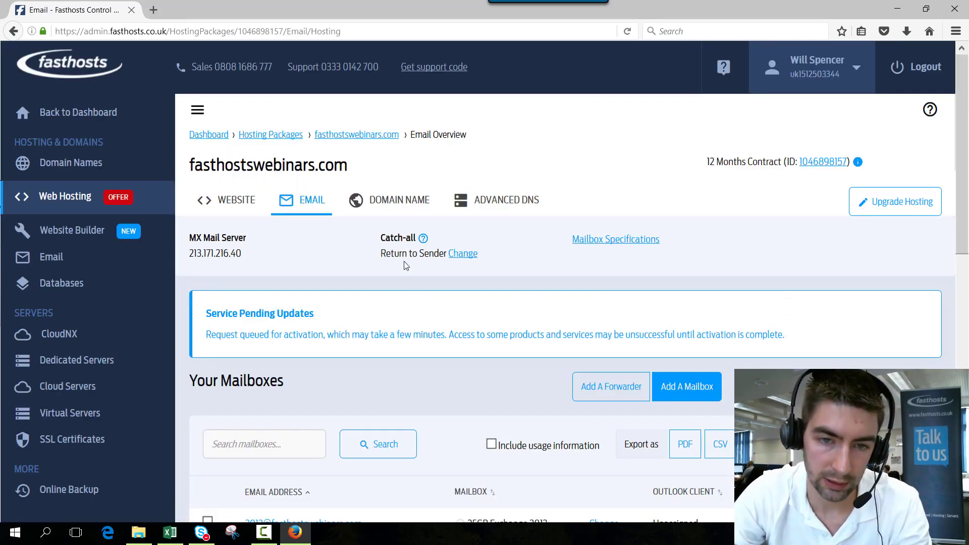
Open the Change dialog for the Catch-all: Return to Sender setting.
{"action": "left_click_drag", "start_coordinate": [380, 237], "coordinate": [490, 257]}
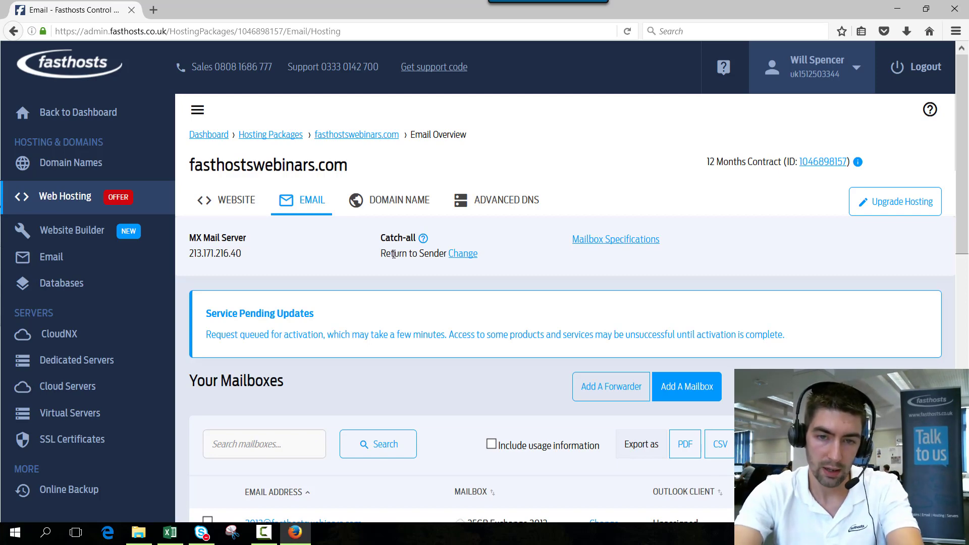
{"action": "left_click", "coordinate": [463, 254]}
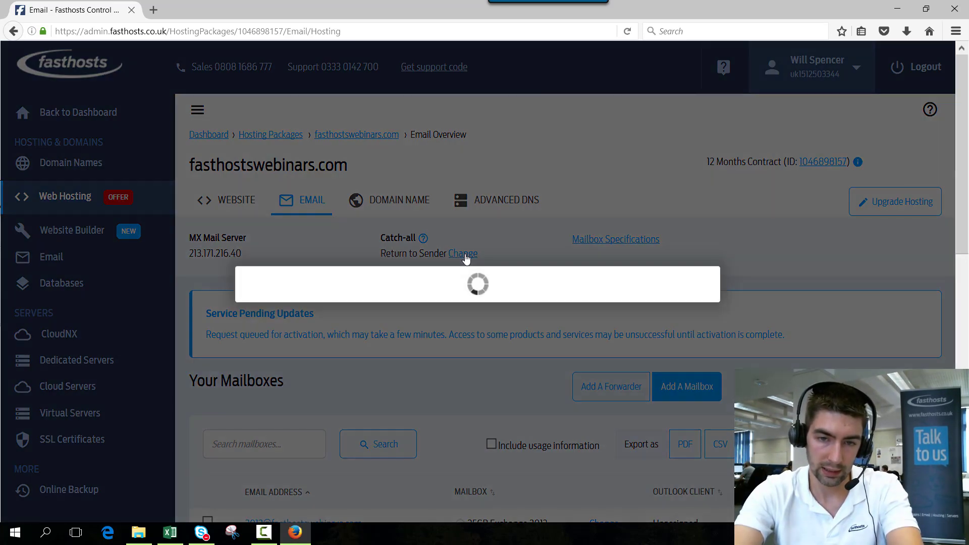
{"action": "left_click", "coordinate": [462, 253]}
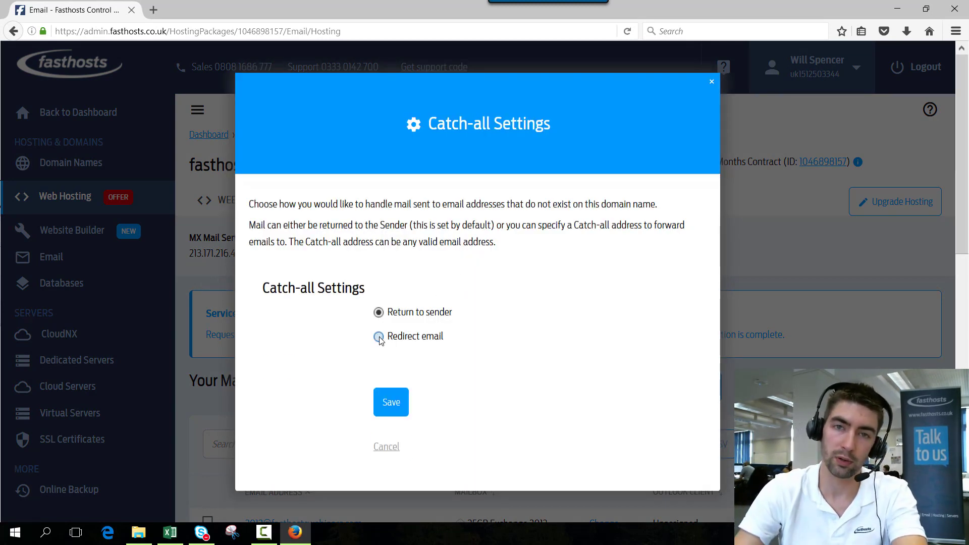
{"action": "left_click", "coordinate": [378, 336]}
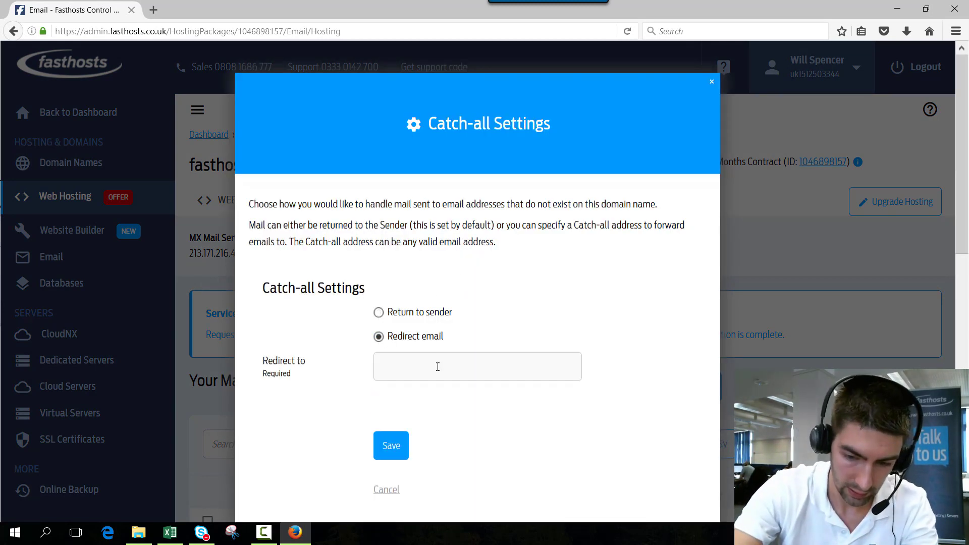
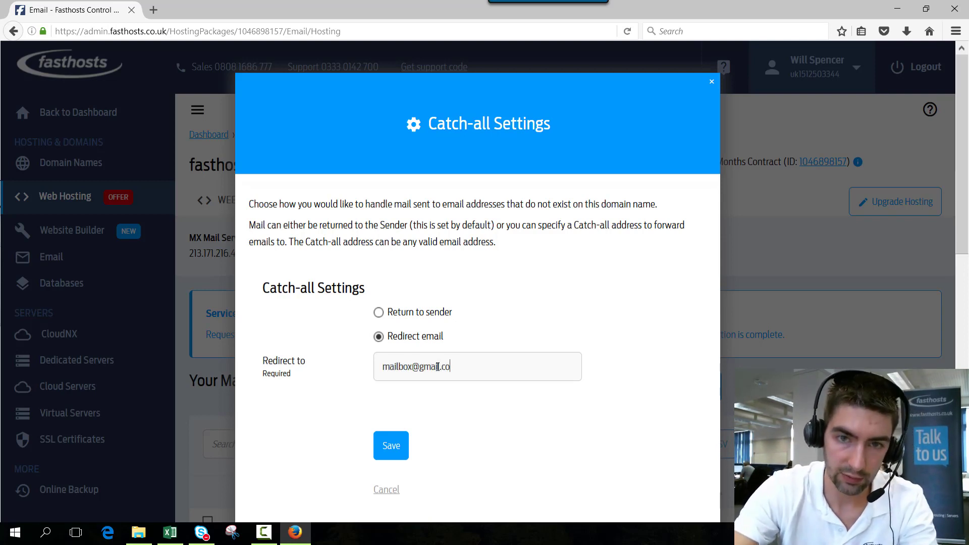
{"action": "left_click", "coordinate": [390, 446]}
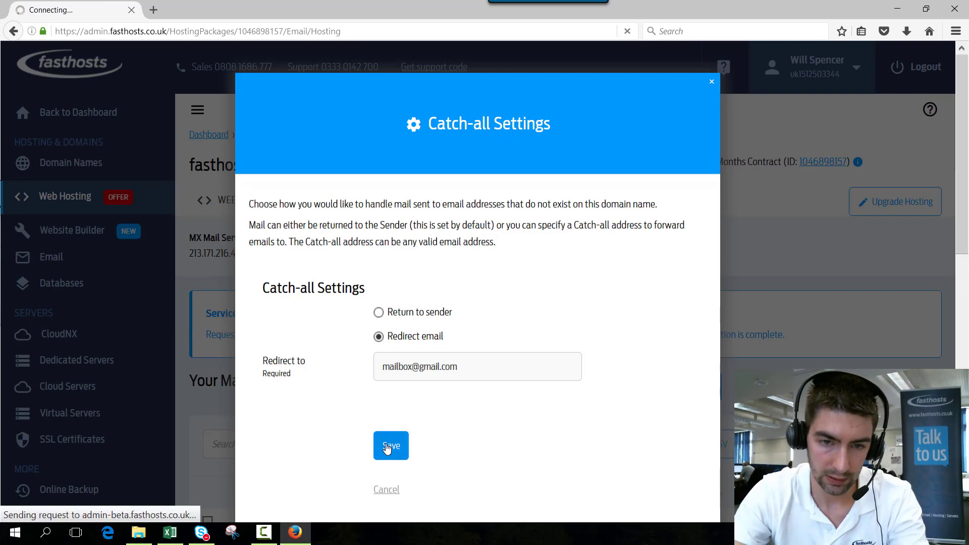
{"action": "left_click", "coordinate": [391, 446]}
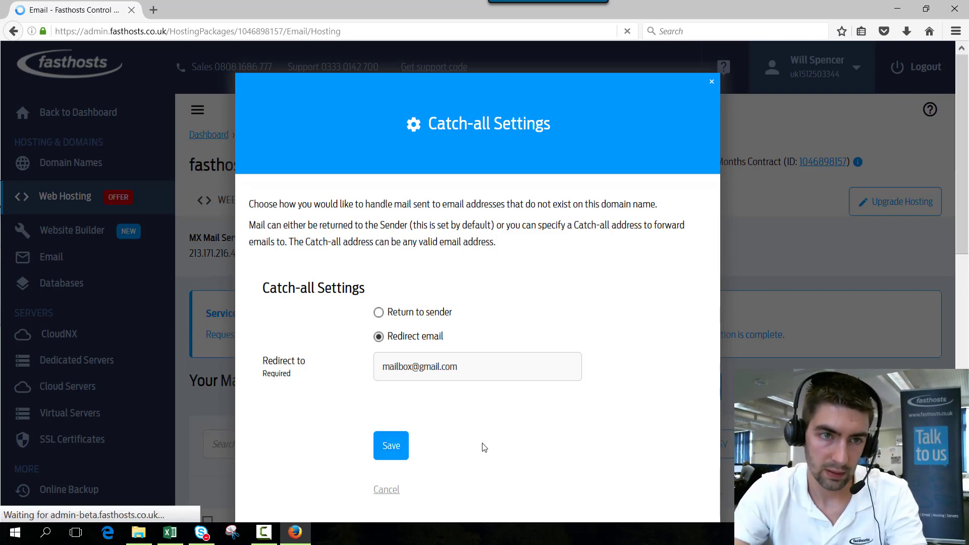
{"action": "left_click", "coordinate": [390, 445]}
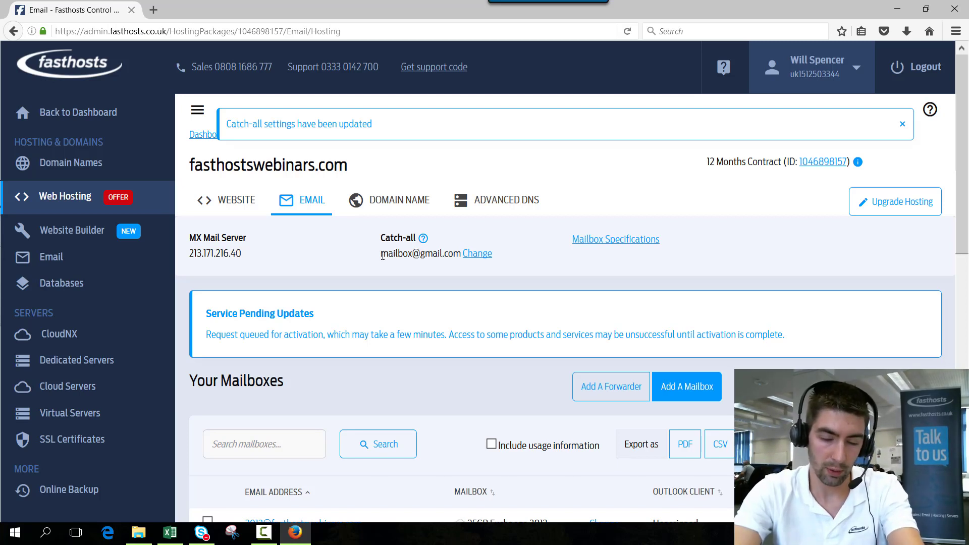
{"action": "mouse_move", "coordinate": [372, 260]}
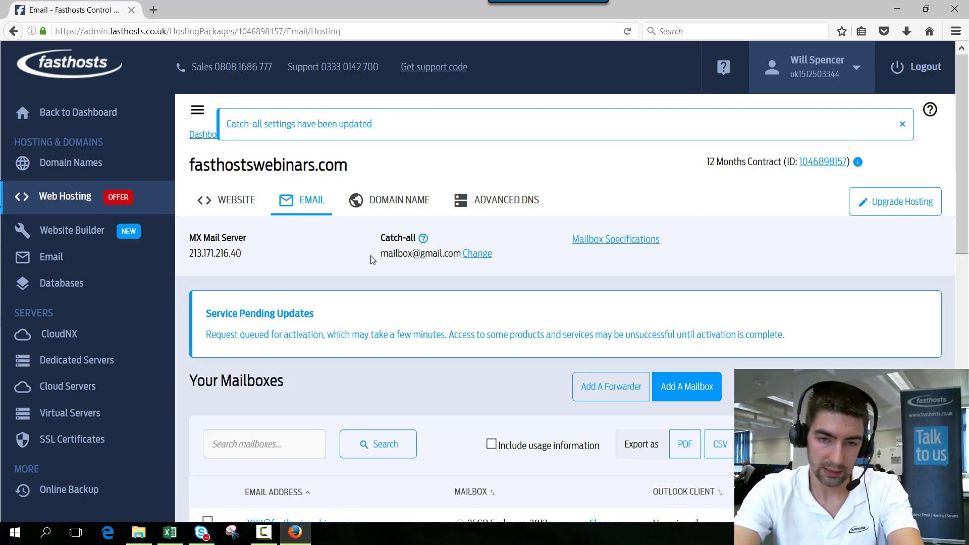